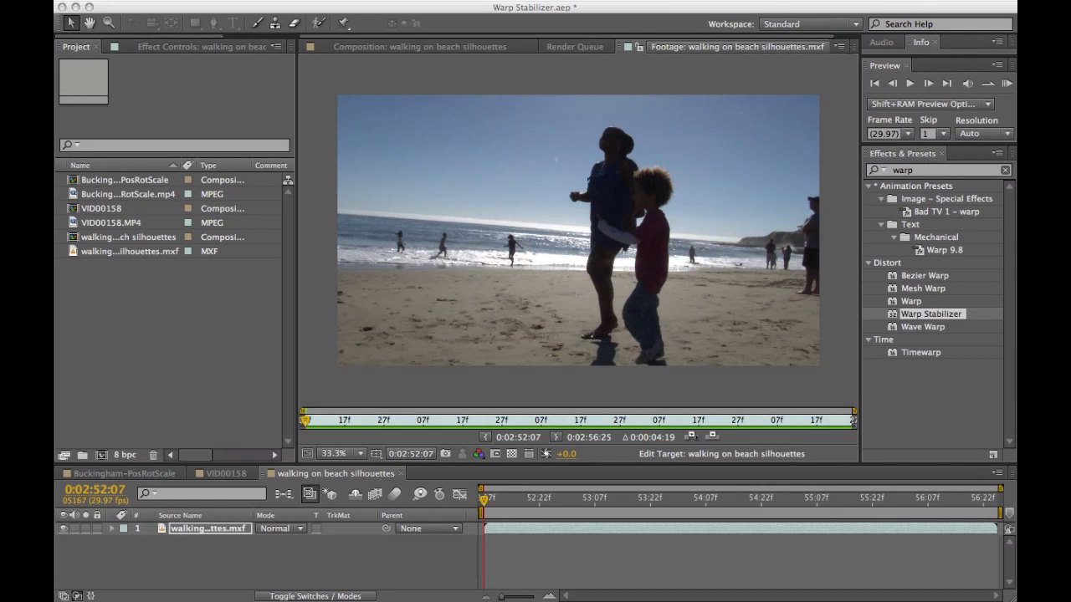
{"action": "mouse_move", "coordinate": [751, 138]}
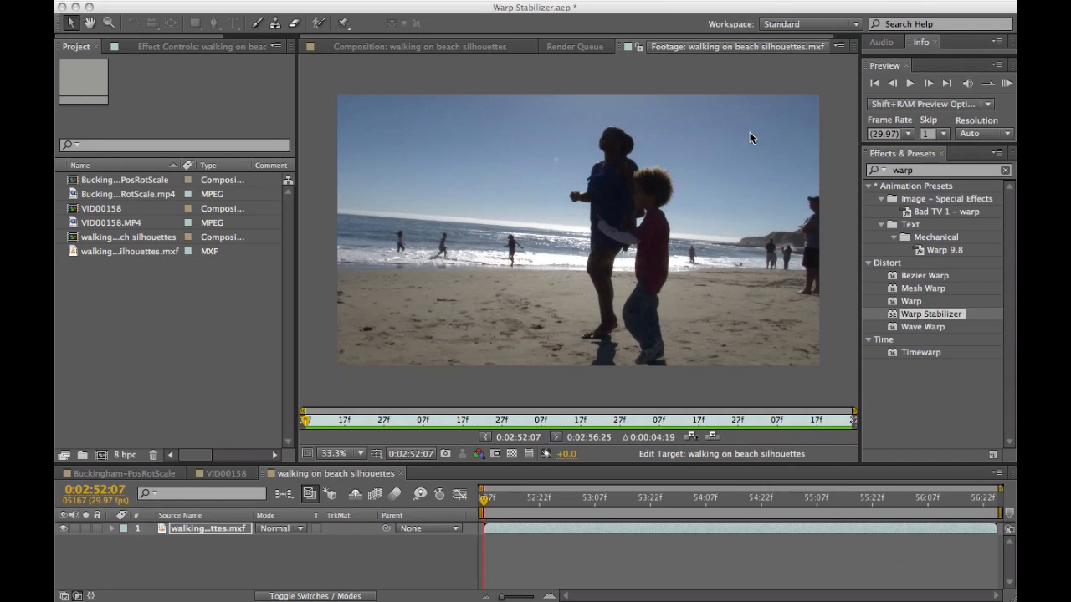
{"action": "mouse_move", "coordinate": [1009, 86]}
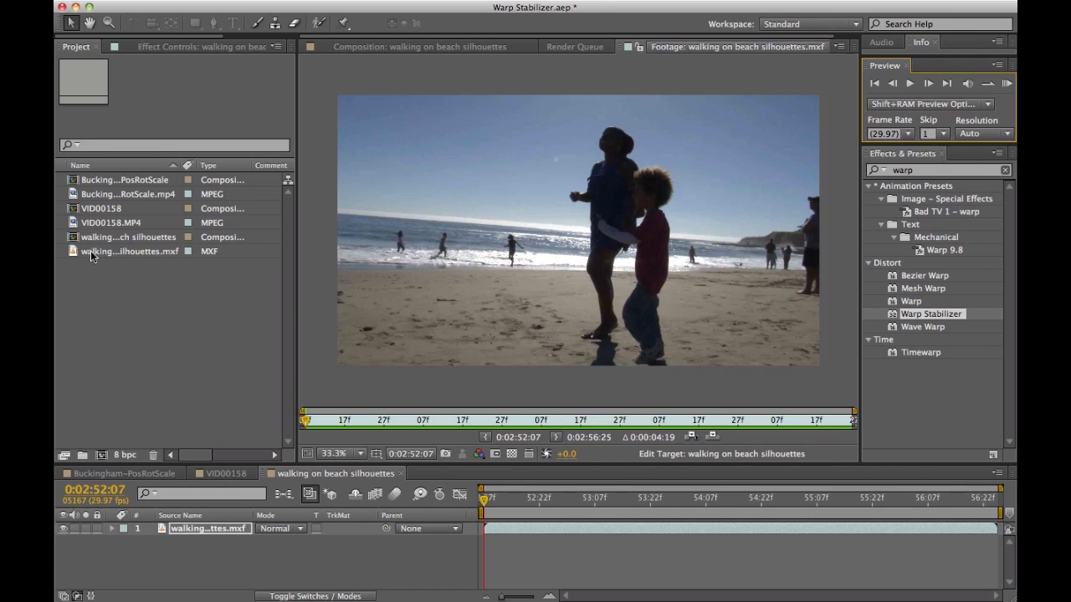
{"action": "mouse_move", "coordinate": [103, 254]}
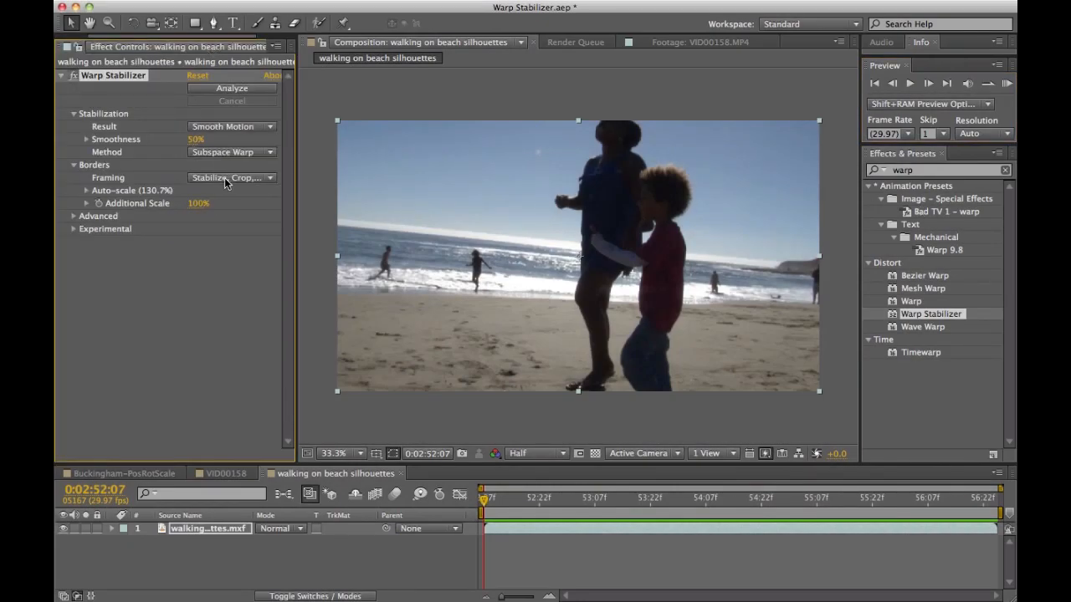
{"action": "left_click", "coordinate": [231, 177]}
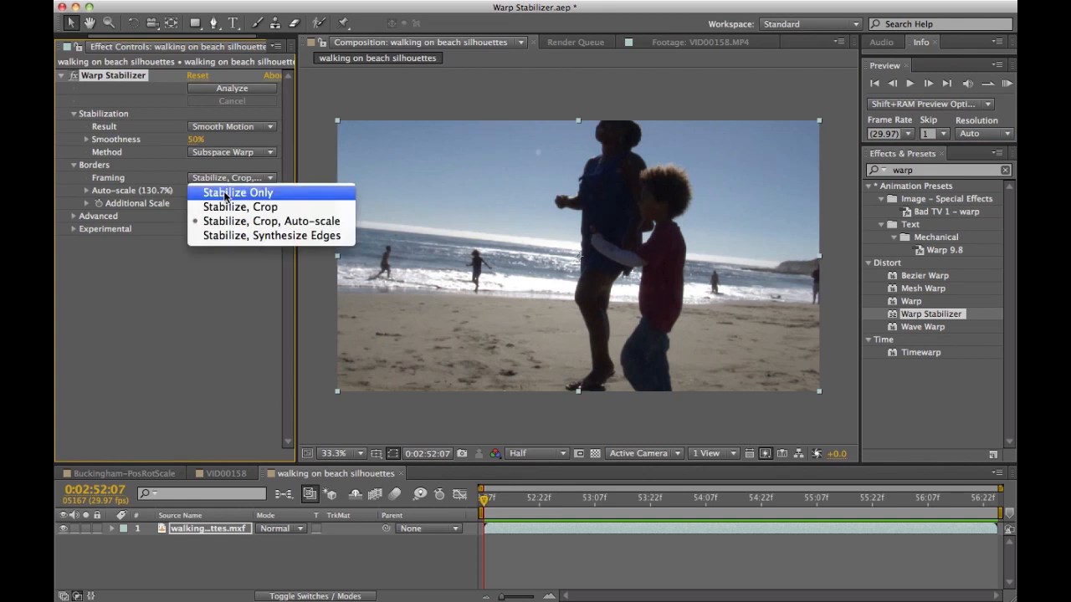
{"action": "left_click", "coordinate": [240, 192]}
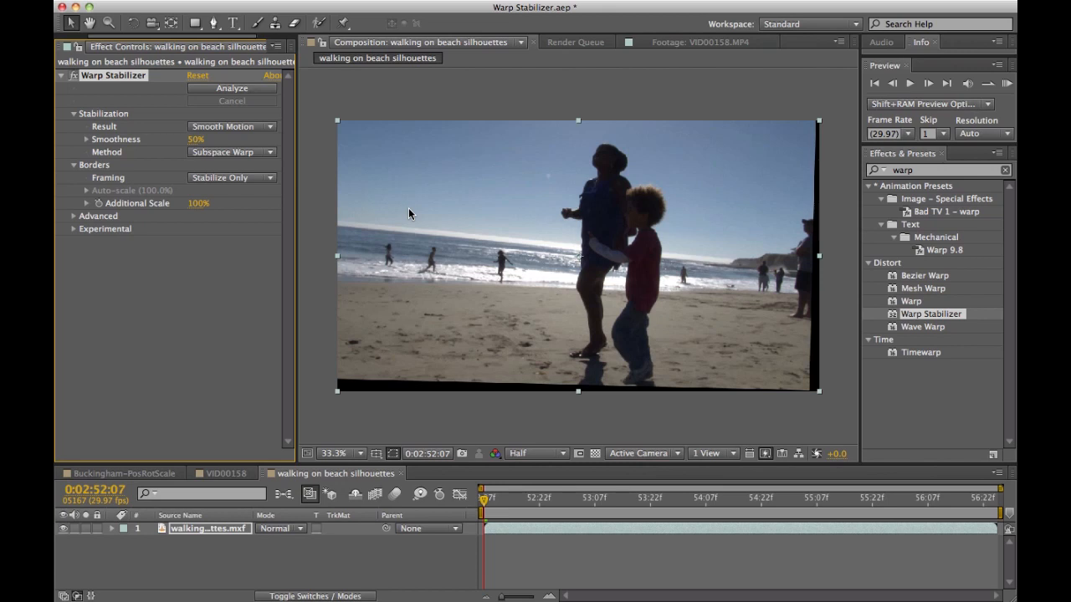
{"action": "mouse_move", "coordinate": [692, 107]}
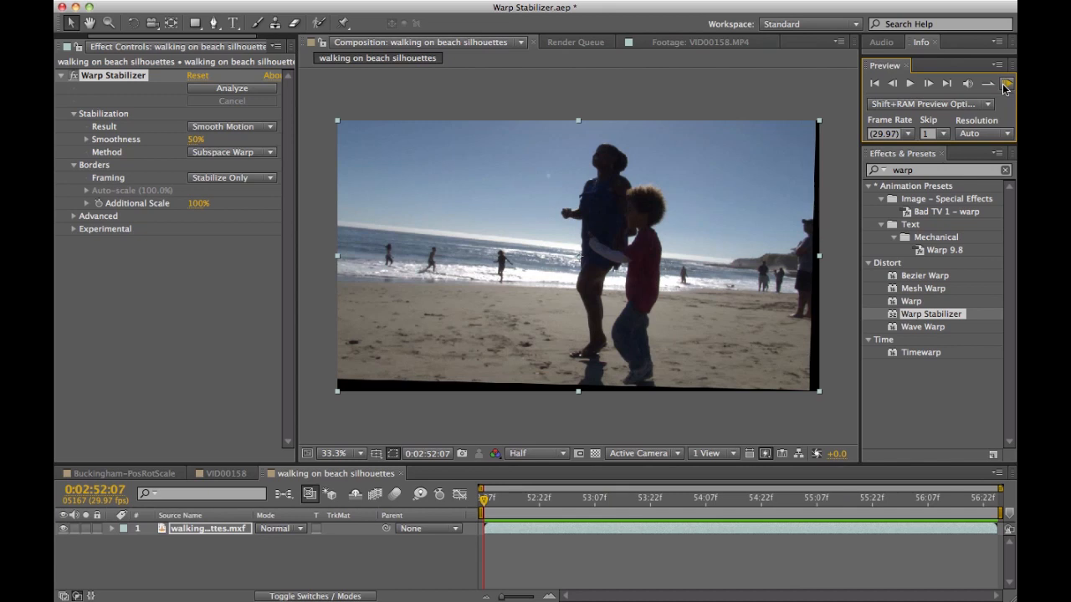
{"action": "left_click", "coordinate": [232, 178]}
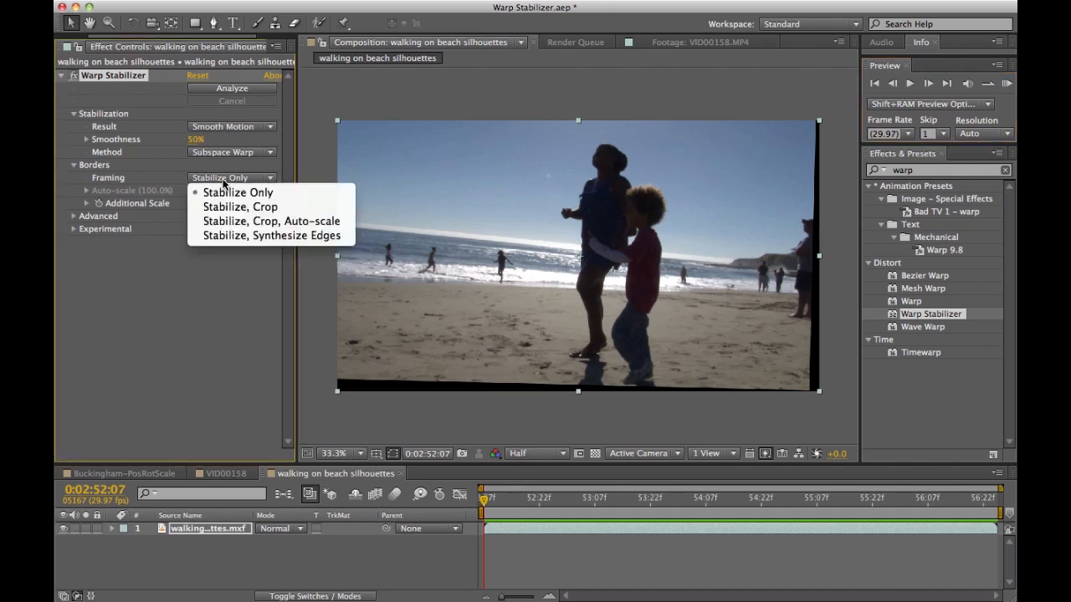
{"action": "left_click", "coordinate": [240, 207]}
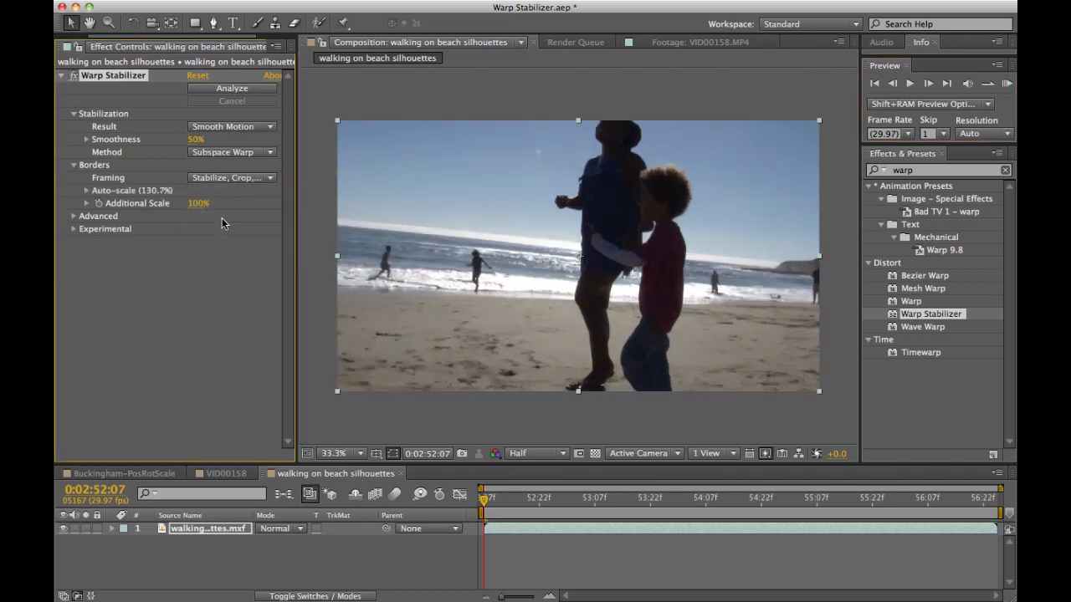
{"action": "mouse_move", "coordinate": [570, 225]}
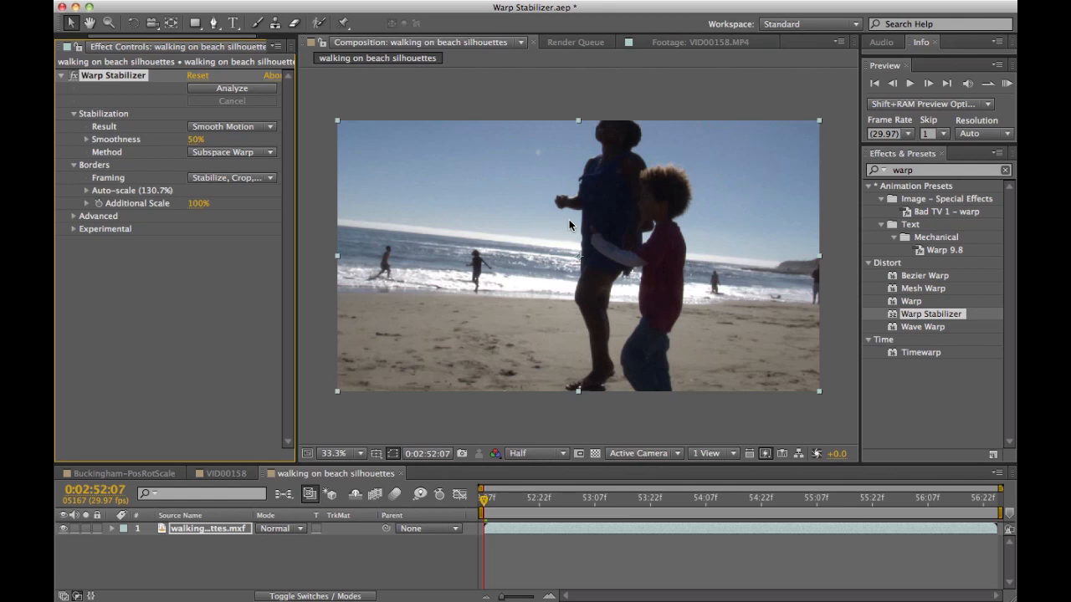
Bring up the VID00158 bridge composition and run then stop a RAM preview of it
{"action": "left_click", "coordinate": [154, 24]}
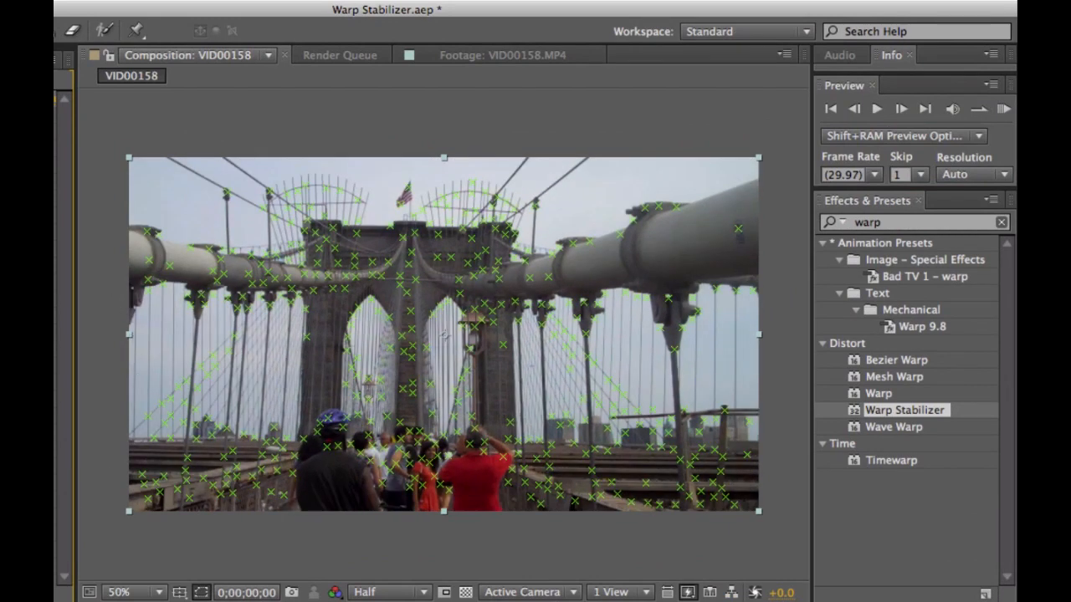
{"action": "mouse_move", "coordinate": [375, 294]}
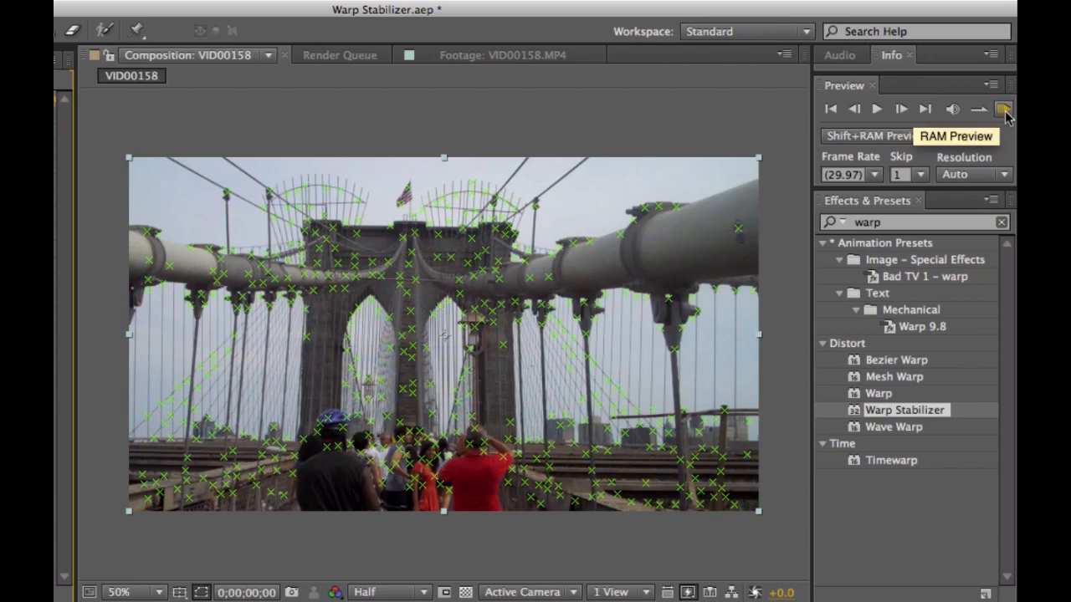
{"action": "left_click", "coordinate": [1004, 109]}
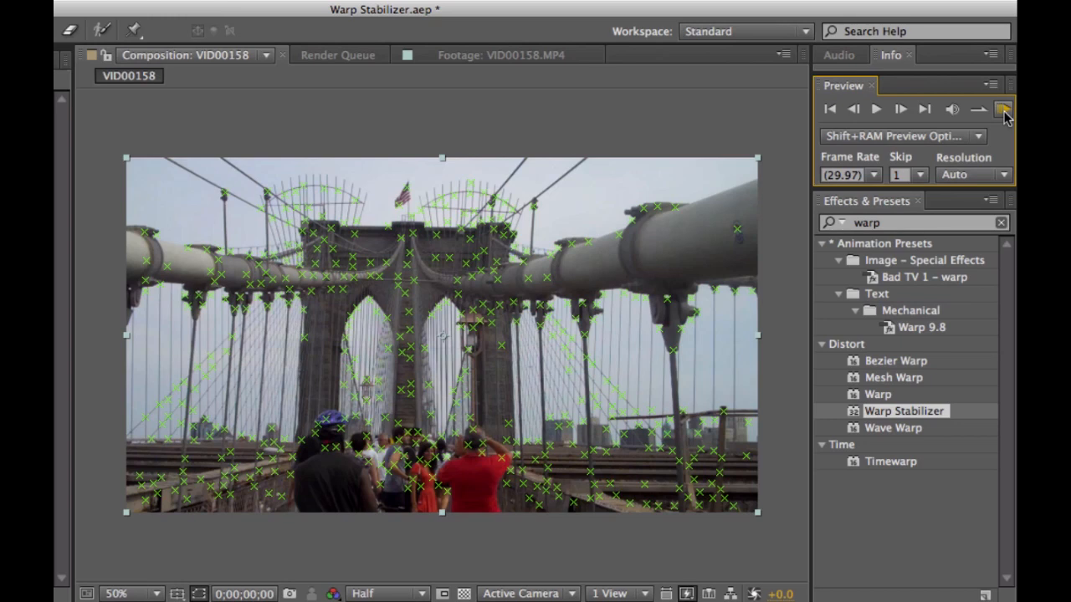
{"action": "left_click", "coordinate": [1003, 109]}
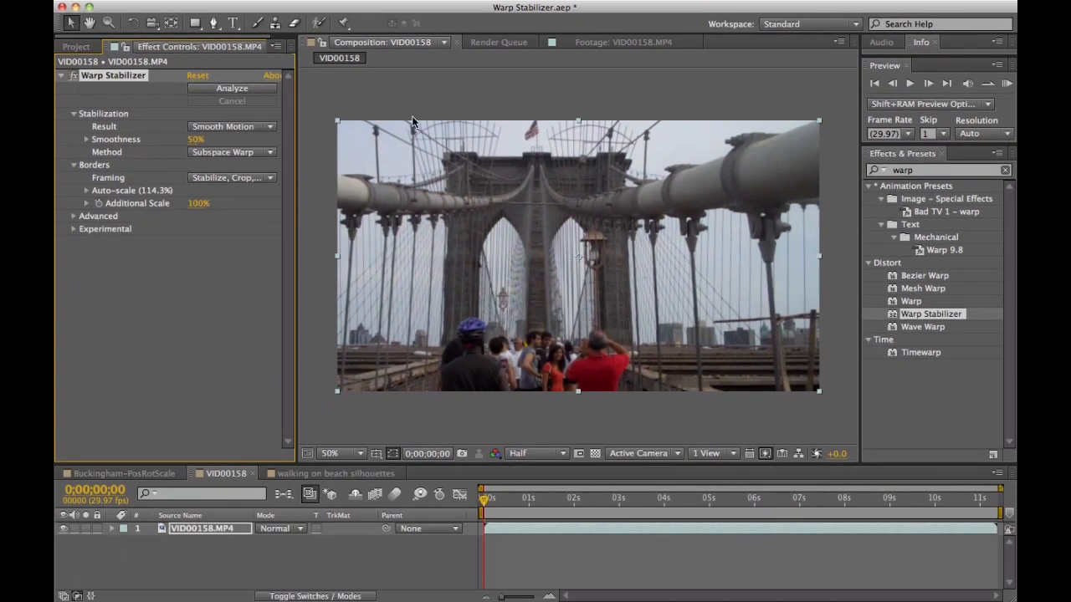
{"action": "mouse_move", "coordinate": [1007, 83]}
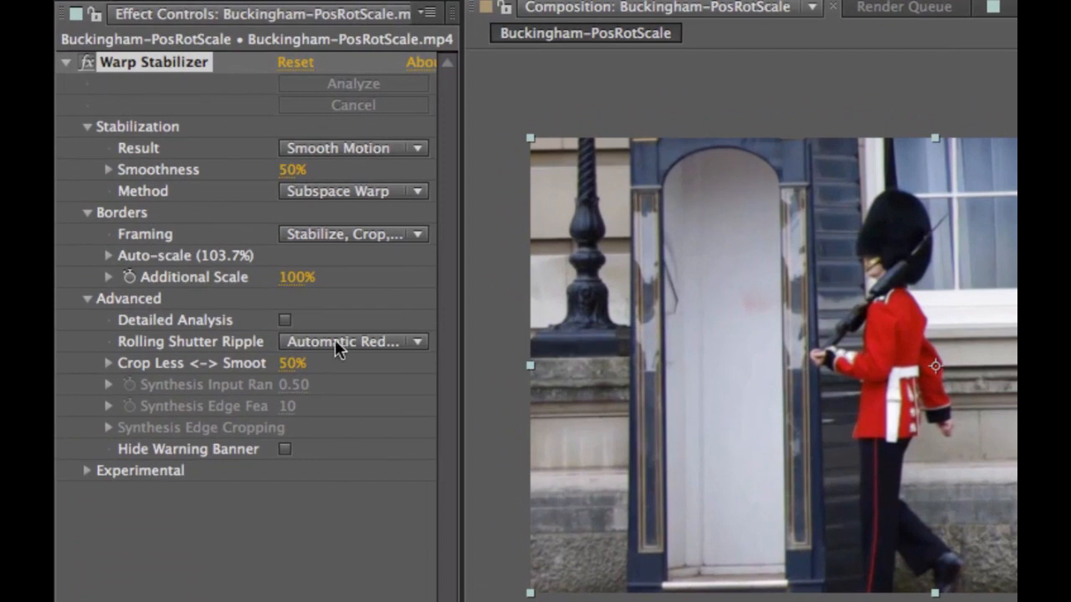
Switch Rolling Shutter Ripple from Automatic Reduction to Enhanced Reduction
{"action": "left_click", "coordinate": [352, 341]}
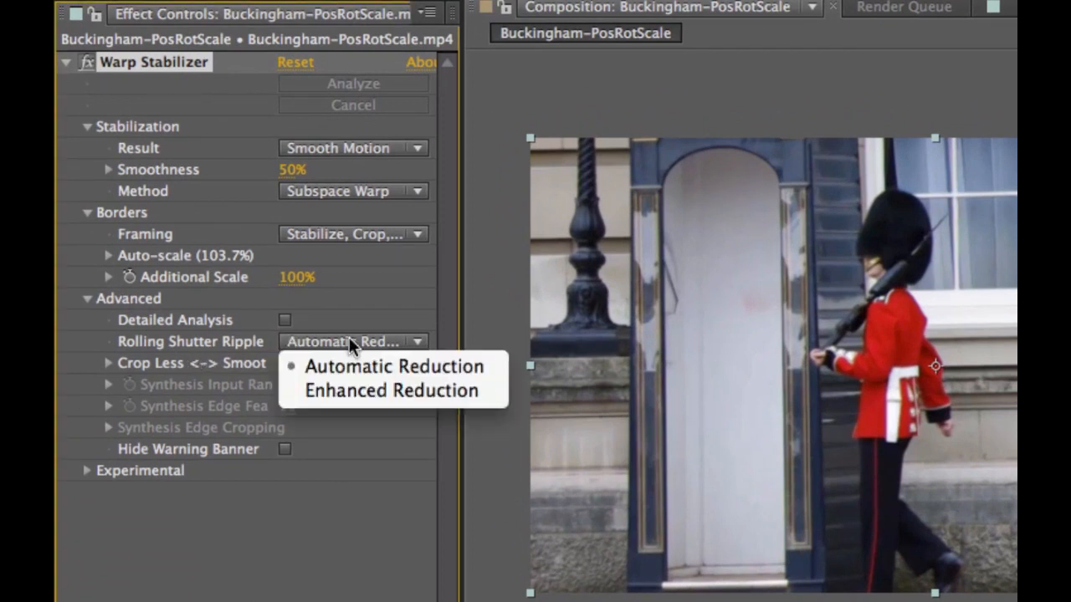
{"action": "mouse_move", "coordinate": [391, 389]}
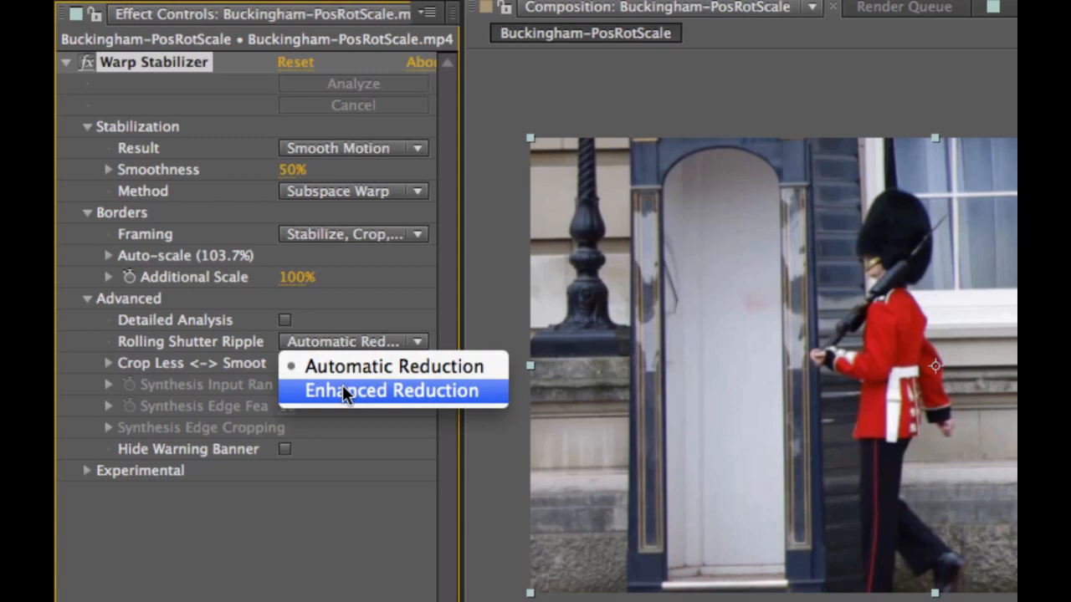
{"action": "left_click", "coordinate": [391, 391]}
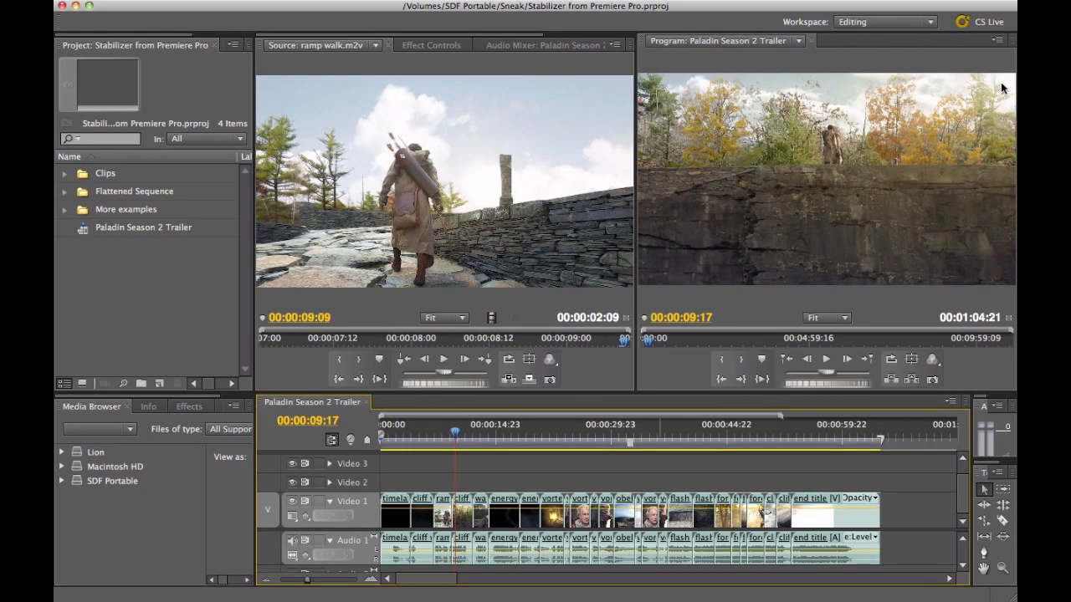
{"action": "mouse_move", "coordinate": [1003, 89]}
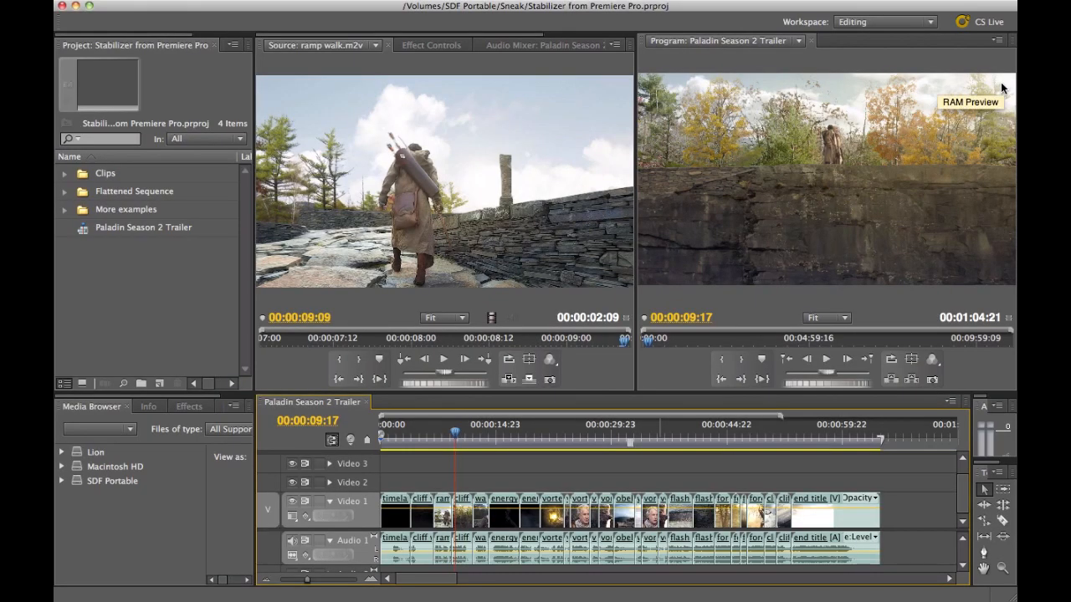
{"action": "mouse_move", "coordinate": [625, 406]}
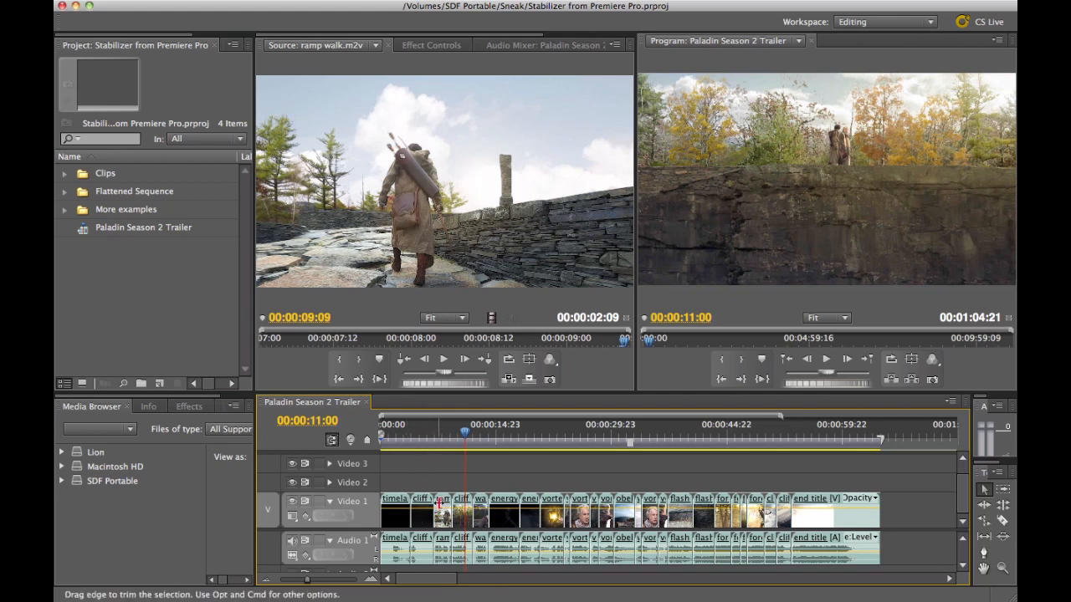
Bring up the context menu for the ramp walk clip in the Paladin trailer timeline
{"action": "right_click", "coordinate": [439, 503]}
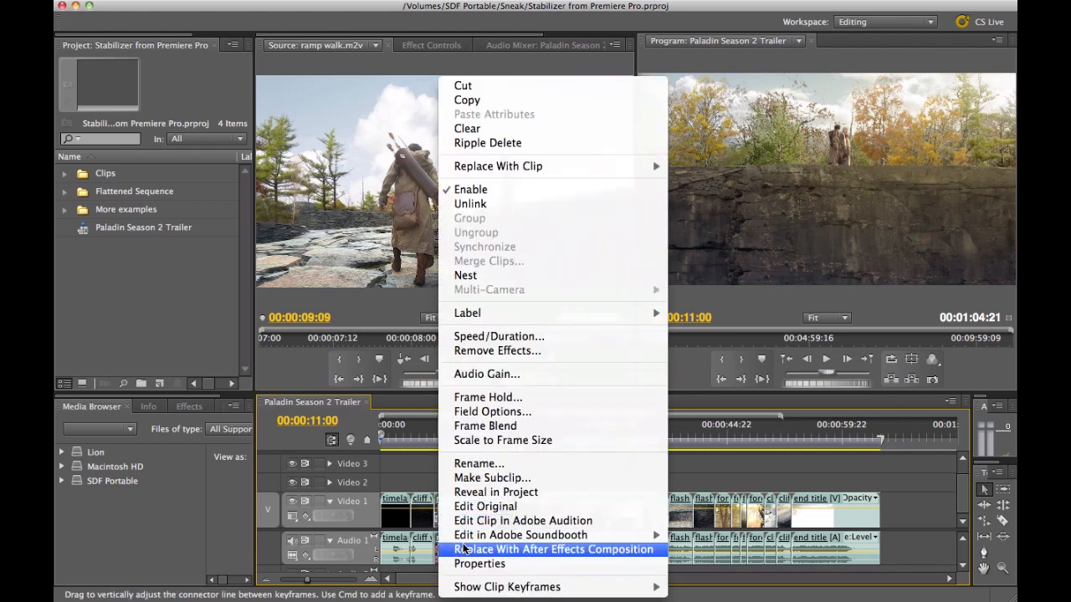
Choose Replace With After Effects Composition for the ramp walk clip
{"action": "left_click", "coordinate": [554, 550]}
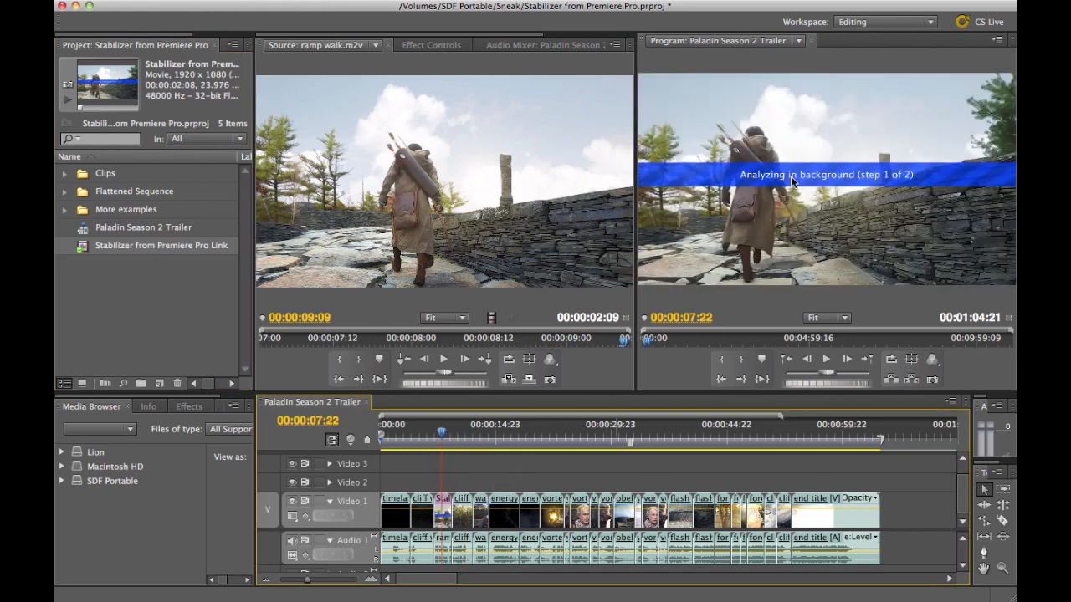
{"action": "mouse_move", "coordinate": [763, 186]}
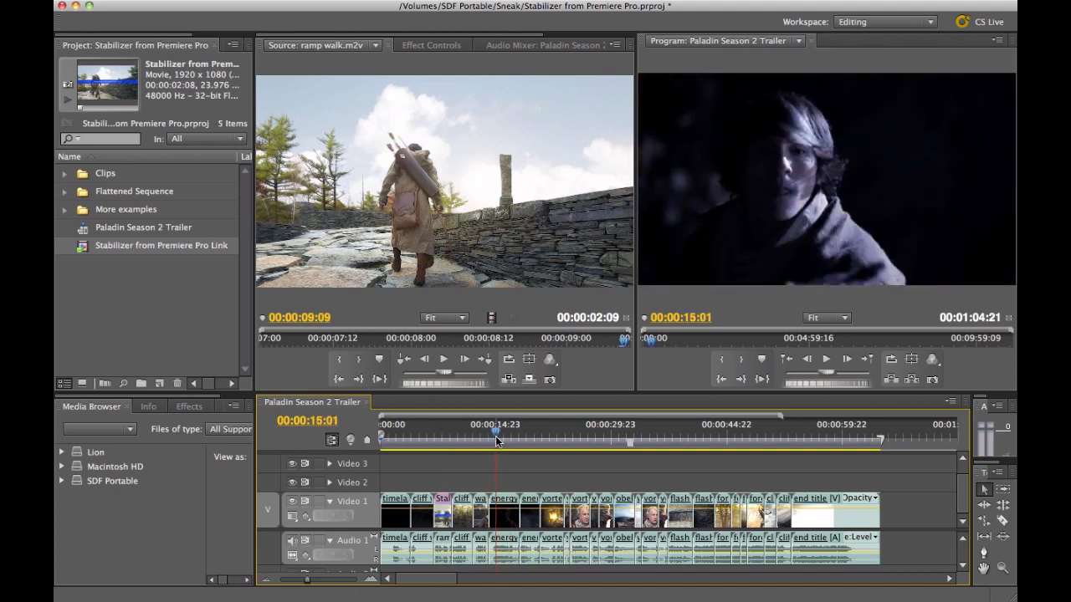
{"action": "mouse_move", "coordinate": [498, 441]}
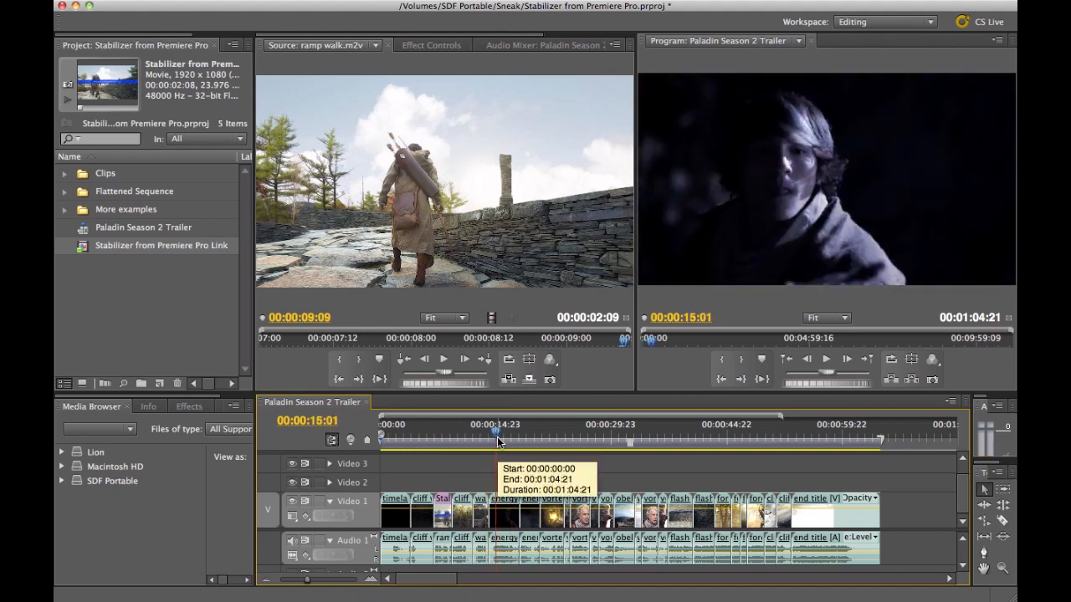